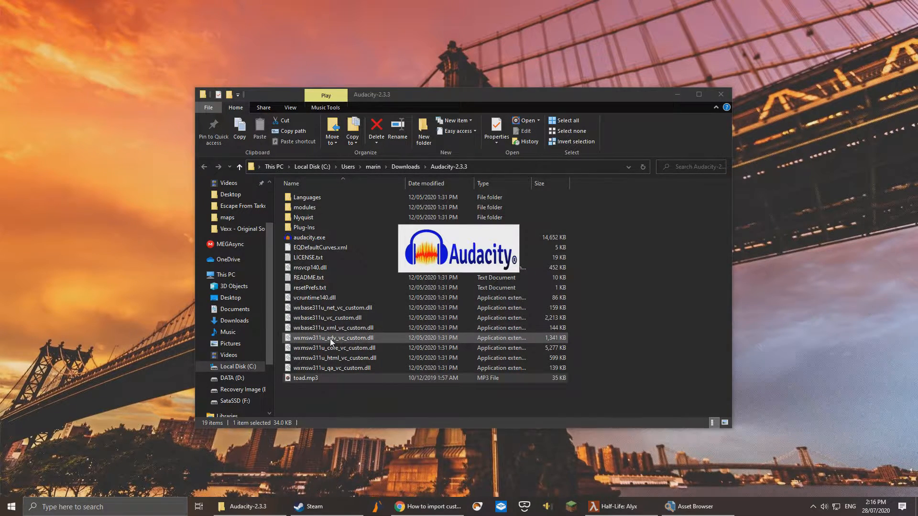
Step: Open toad.mp3 in Audacity and export it as toad.wav
double_click(306, 378)
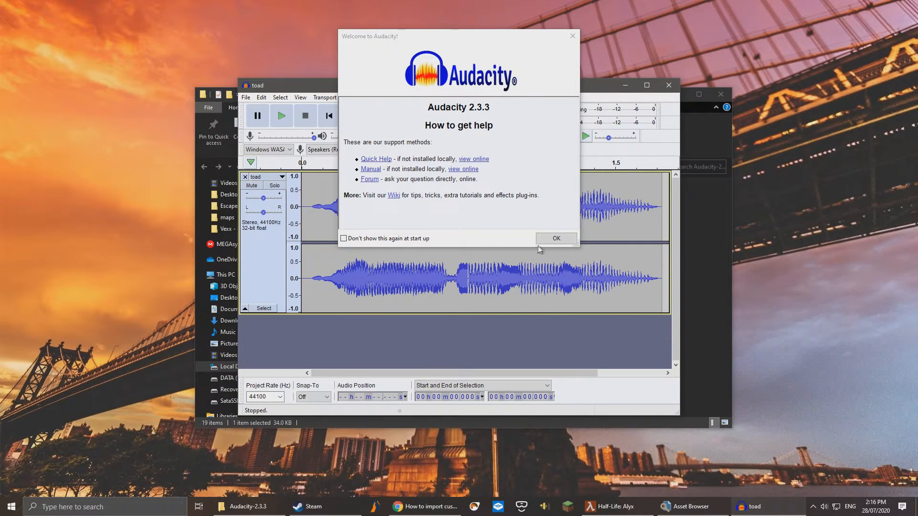
left_click(555, 238)
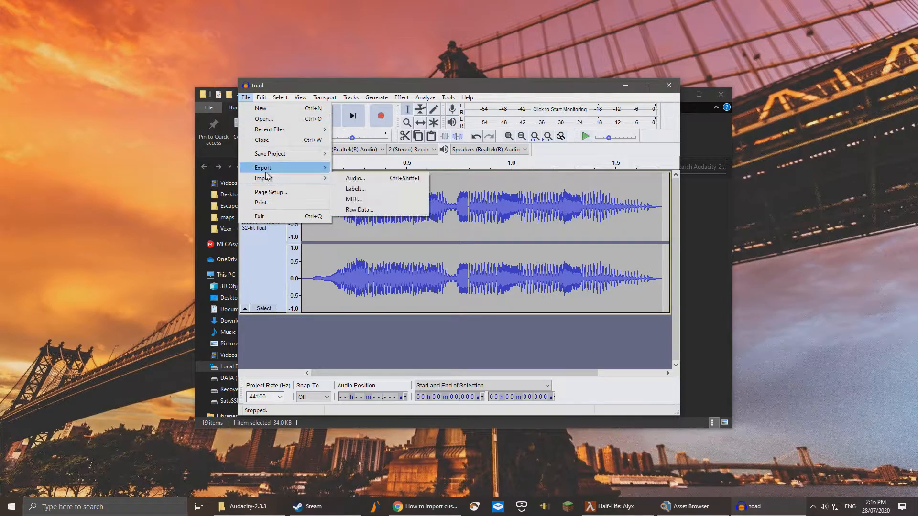
left_click(355, 179)
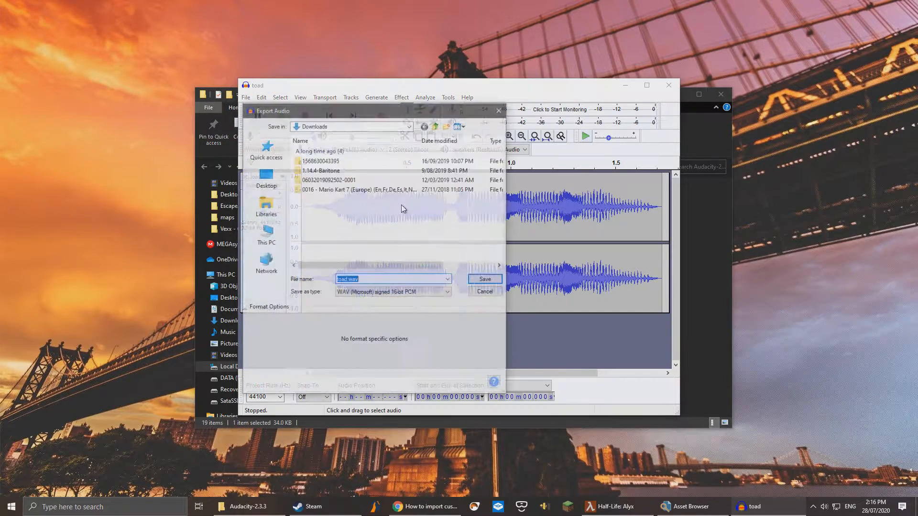
left_click(483, 279)
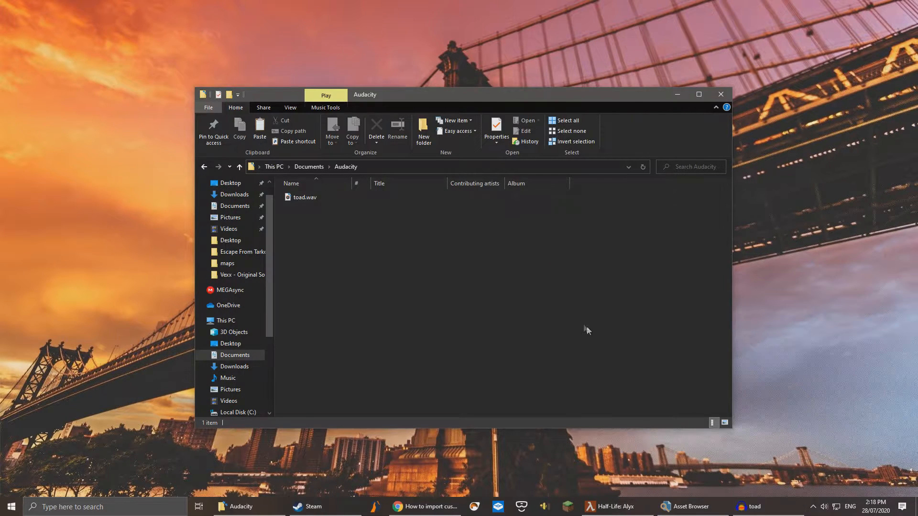
mouse_move(441, 264)
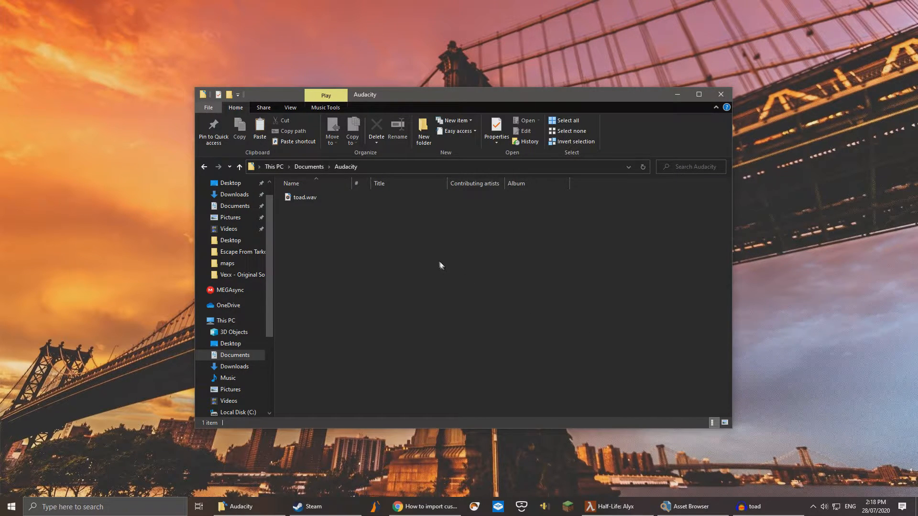
left_click(305, 196)
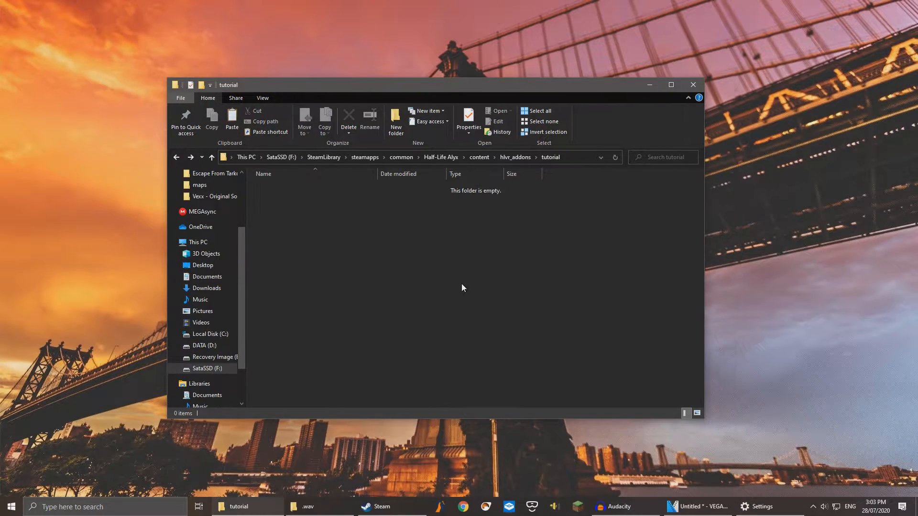
mouse_move(463, 285)
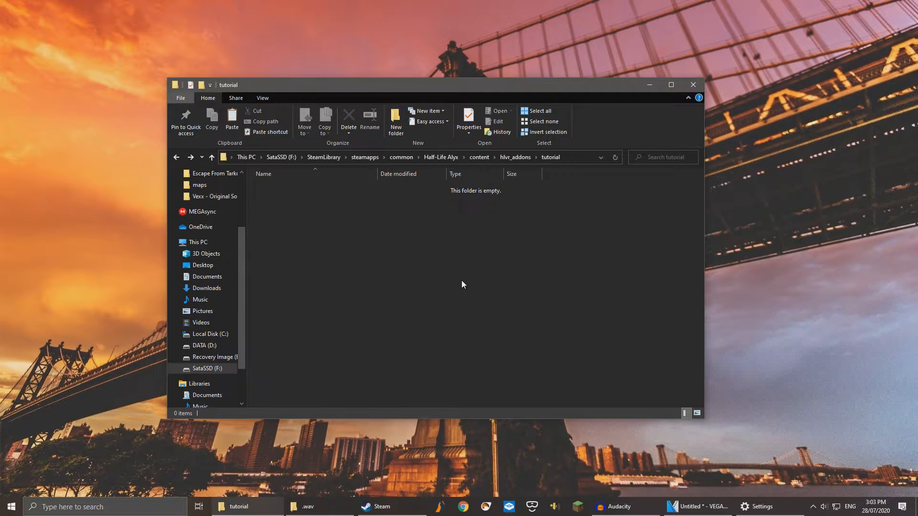
mouse_move(441, 157)
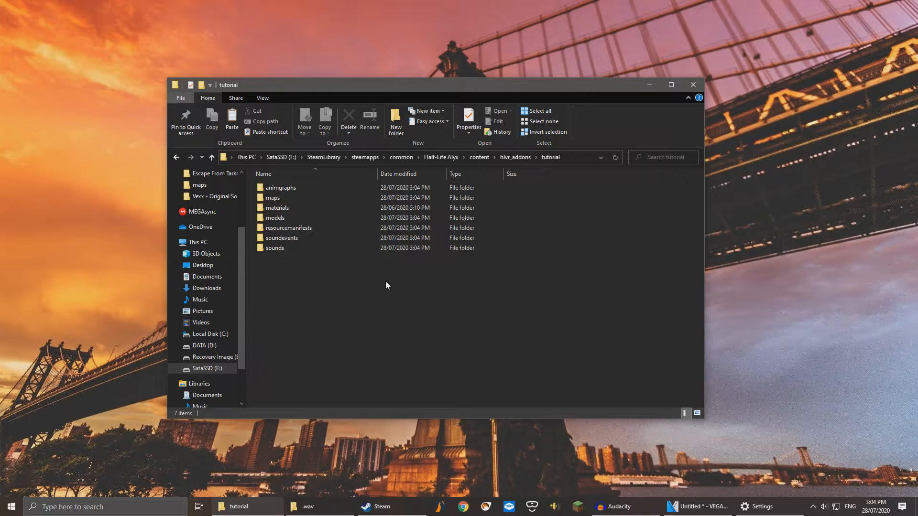
mouse_move(304, 267)
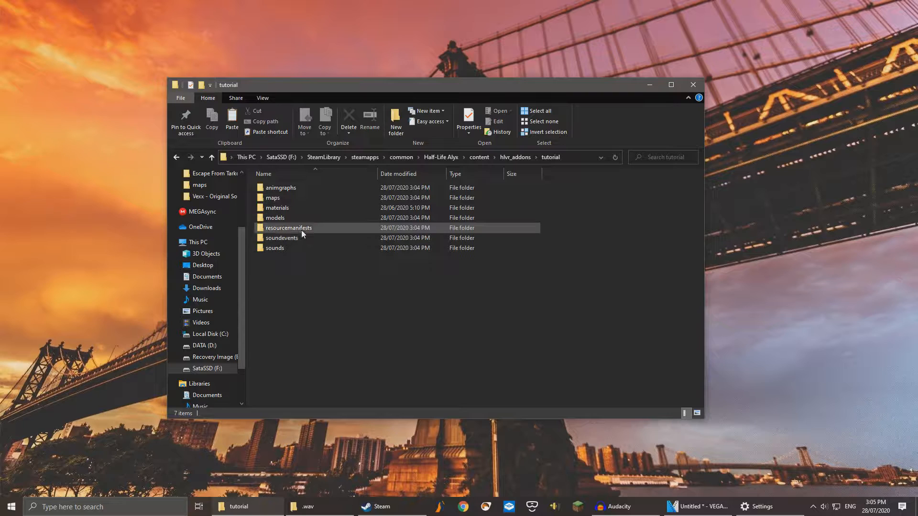
mouse_move(289, 228)
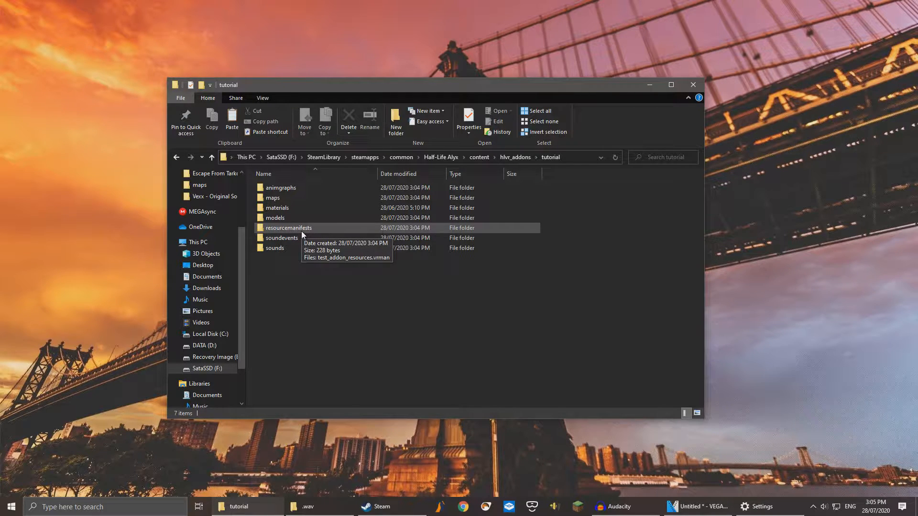
Step: Select the resourcemanifests folder in the tutorial addon for deletion
left_click(275, 248)
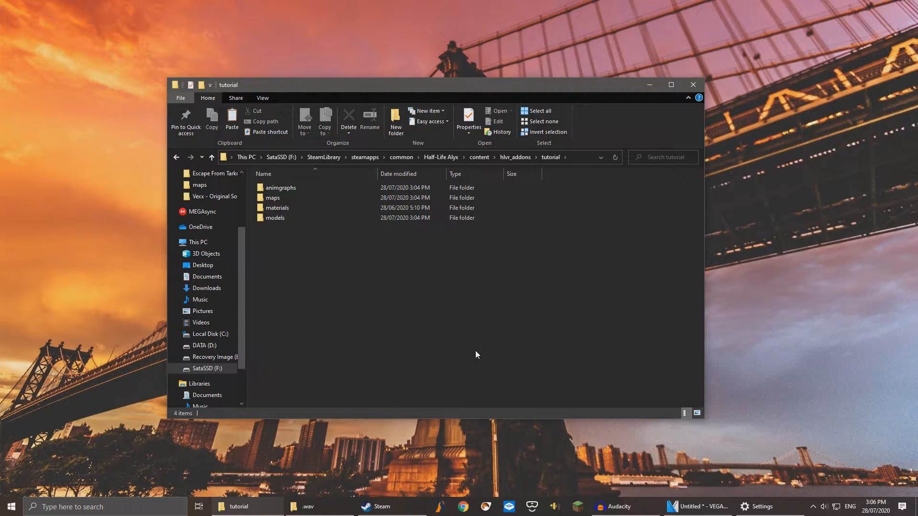
Step: Create a 'sounds' folder in tutorial, then open another addon folder under hlvr_addons
right_click(476, 355)
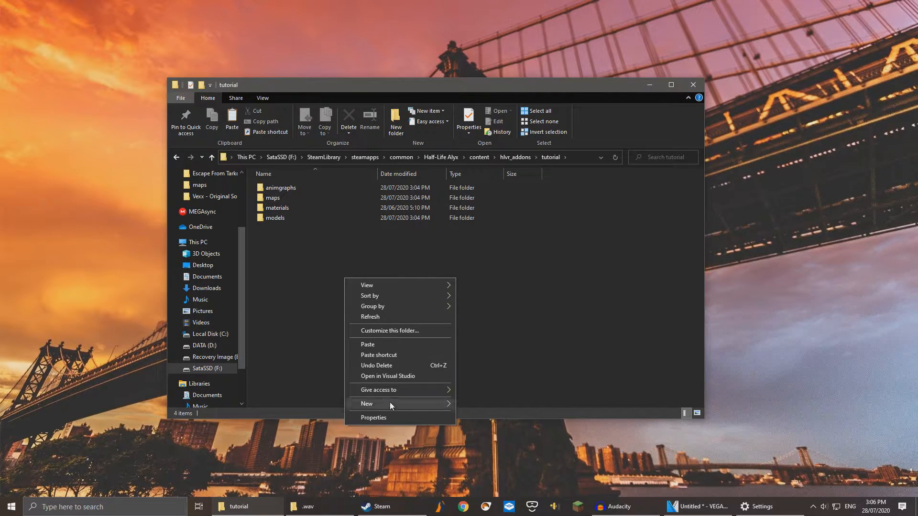
left_click(367, 404)
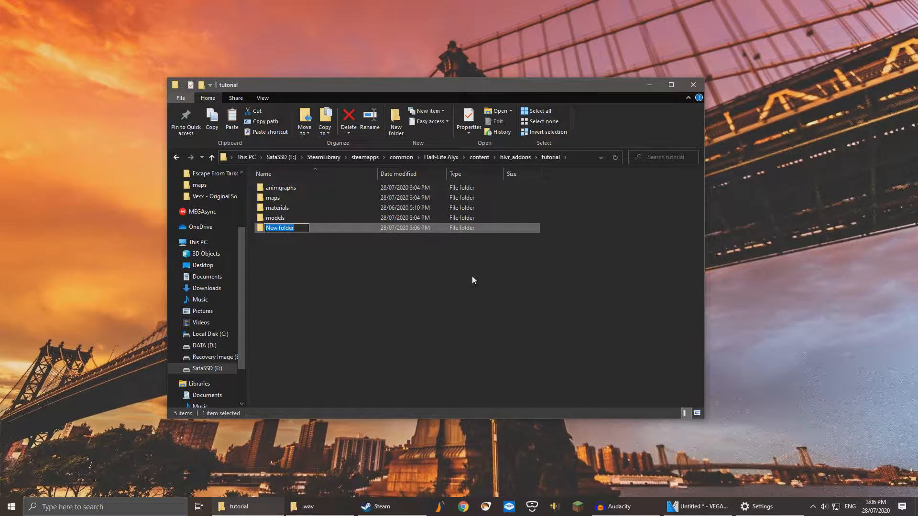
type("sounds")
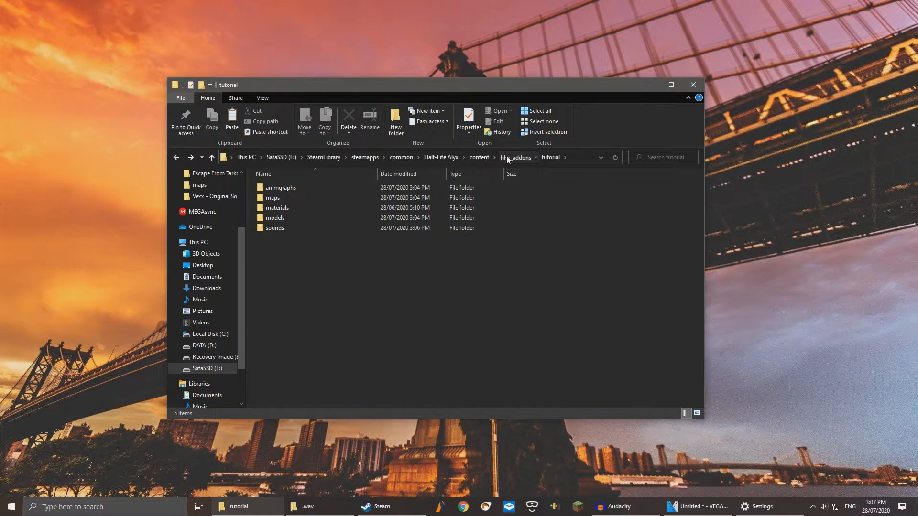
left_click(515, 157)
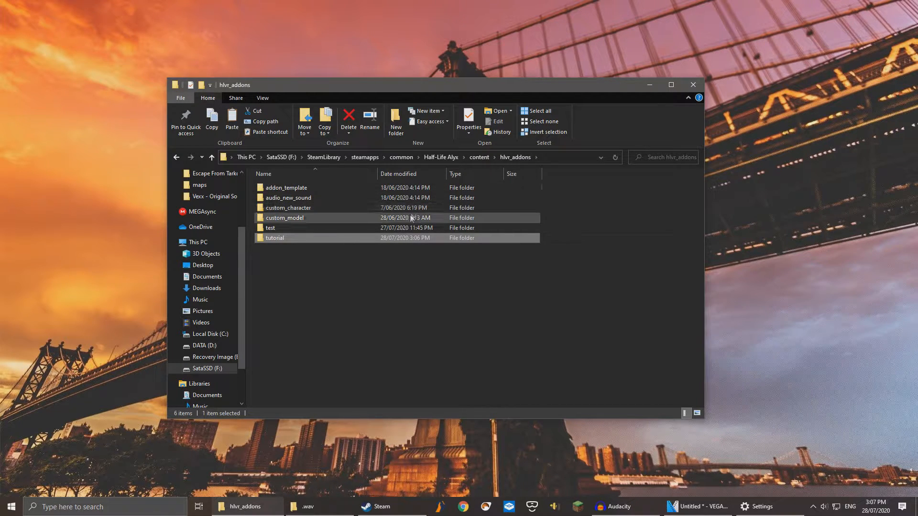
double_click(287, 198)
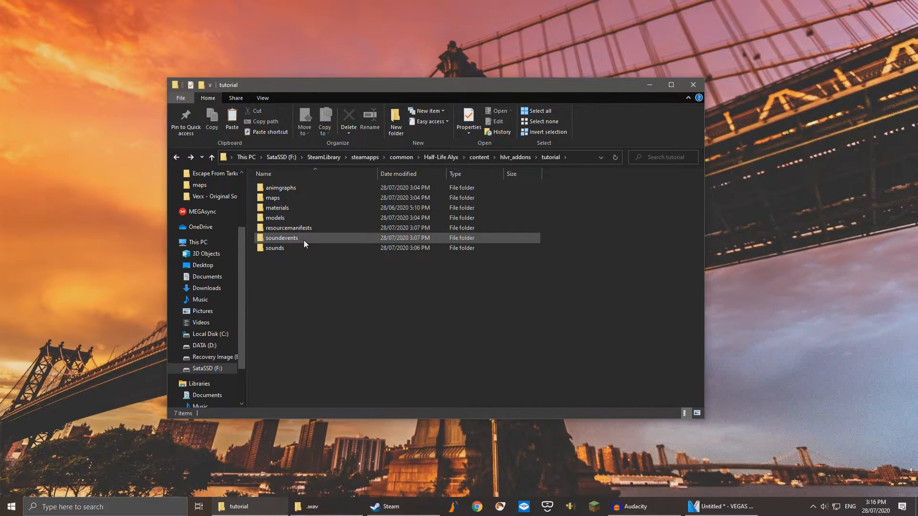
Step: Rename the sound events file to tutorial_soundevents.vsndevts and open it in Notepad++
double_click(281, 238)
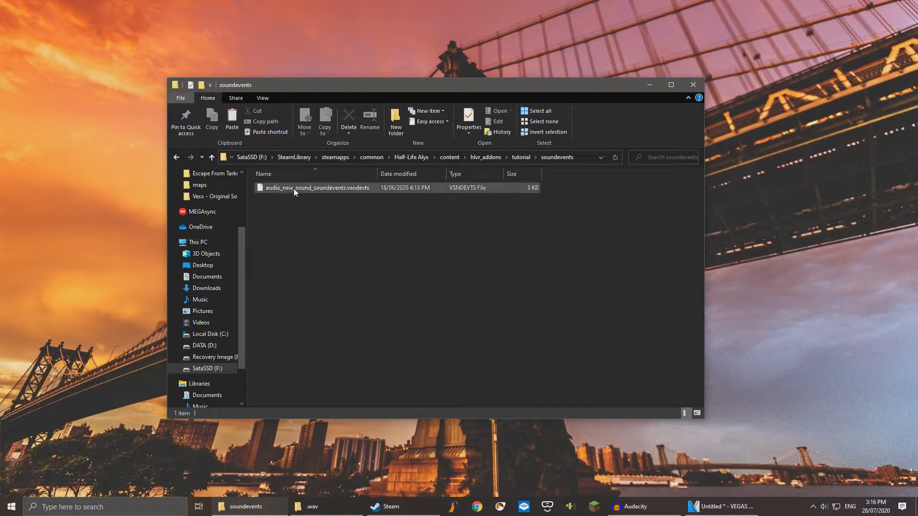
mouse_move(296, 190)
type("tutorial")
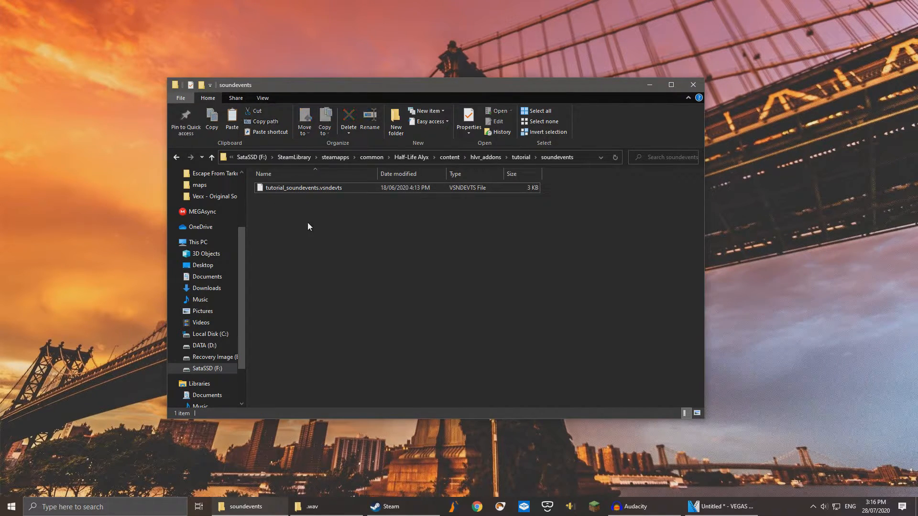
right_click(304, 187)
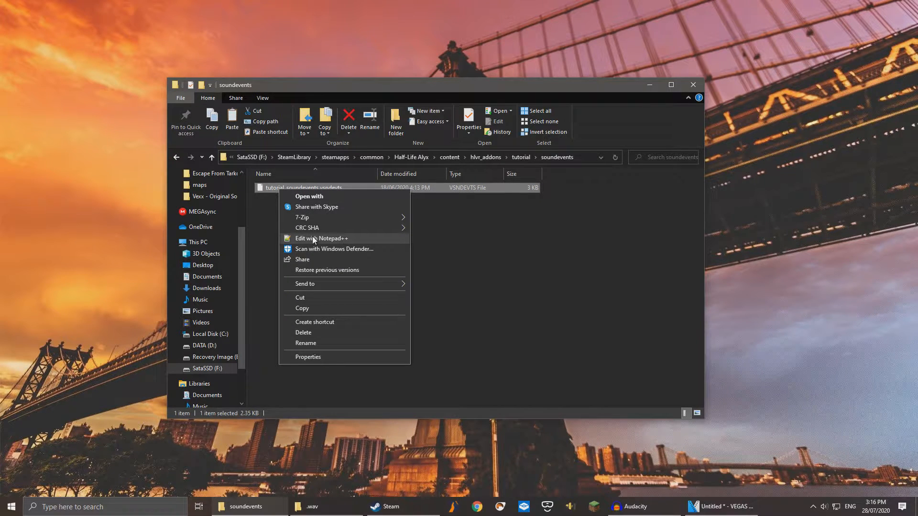
left_click(321, 238)
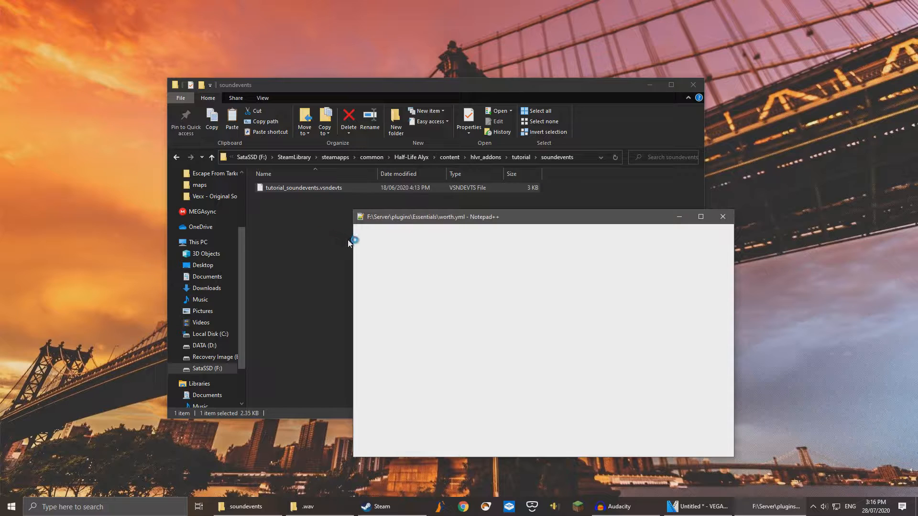
Step: Rename the line-3 sound event to Test.Audio and start replacing the vsnd file name
left_click(627, 217)
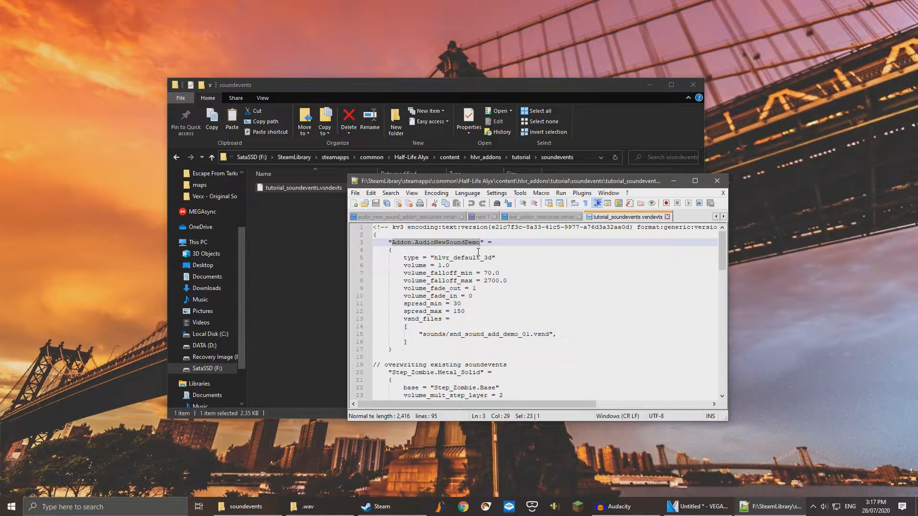
type("Test\" =")
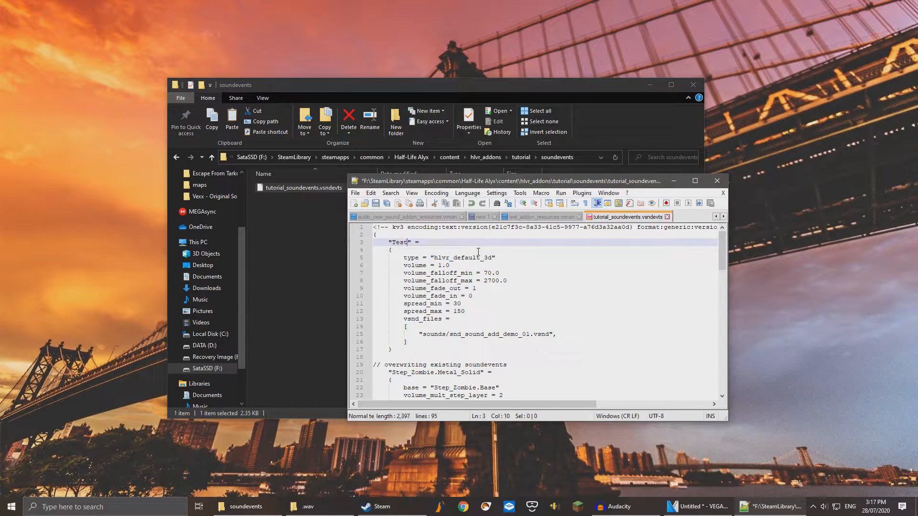
type(".Audio")
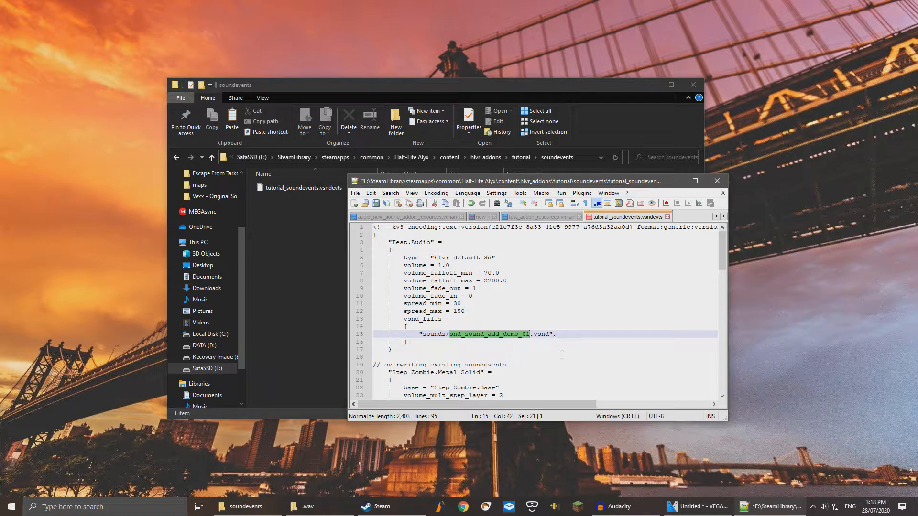
type("tca")
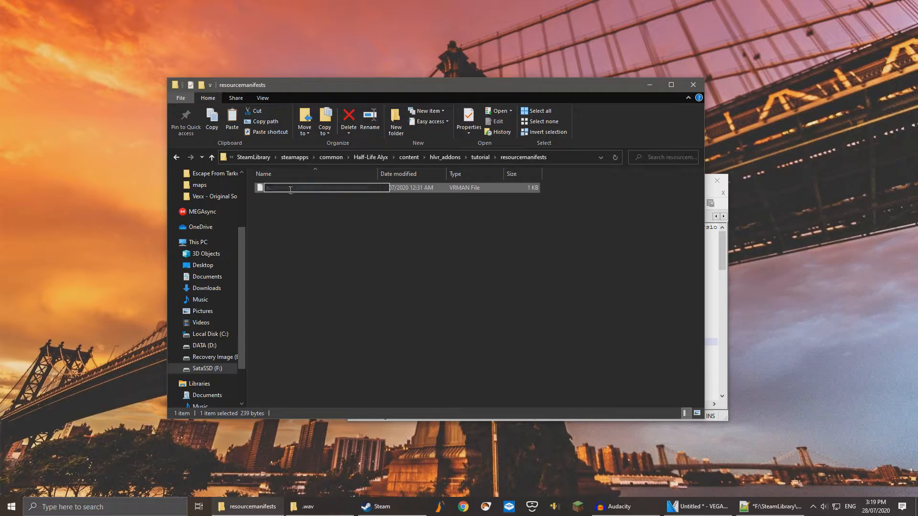
Step: Rename the manifest to tutorial_addon_resources.vrman and point it to tutorial_soundevents.vsndevts
type("tuto_addon_resources.vrman")
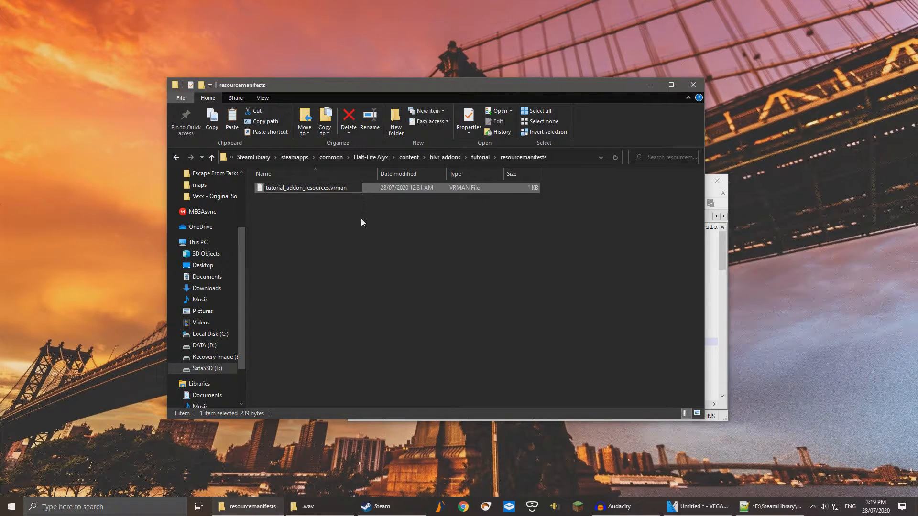
left_click(322, 224)
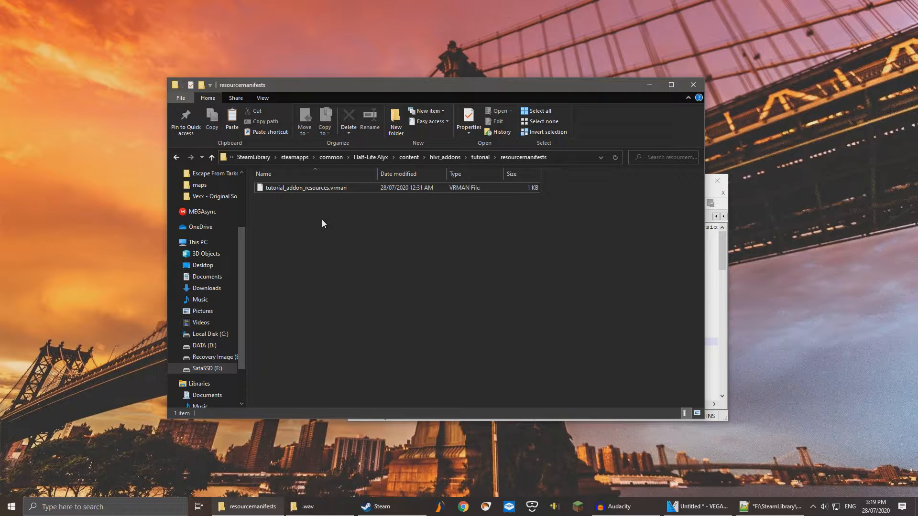
double_click(306, 188)
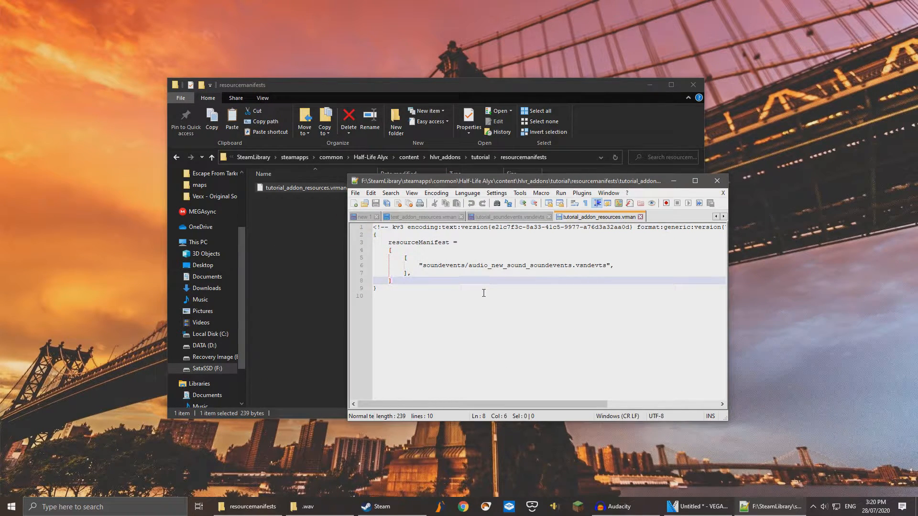
double_click(501, 265)
type("tutorial")
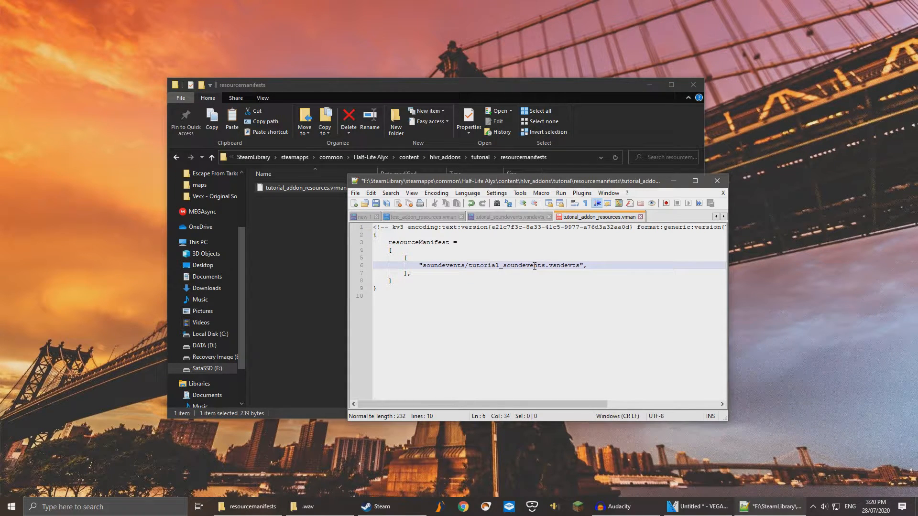
left_click(505, 217)
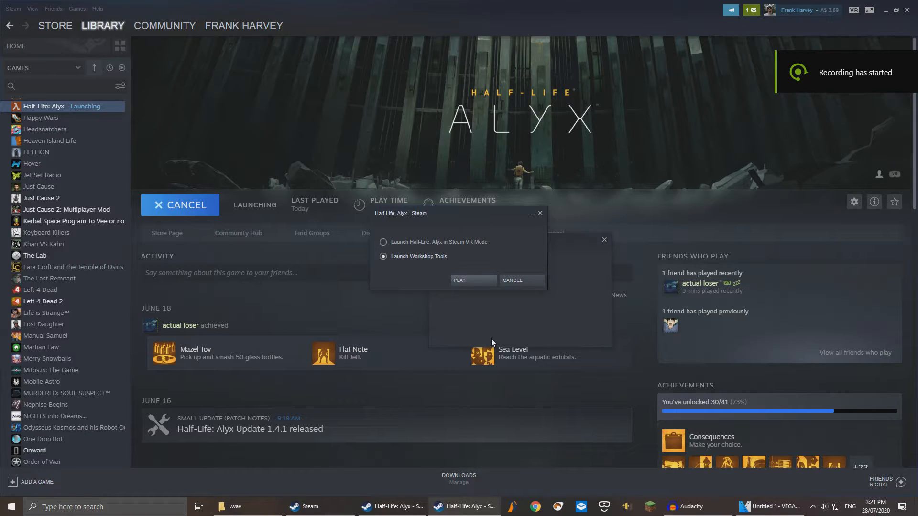
Step: Launch Half-Life: Alyx Workshop Tools with the tutorial addon
left_click(459, 280)
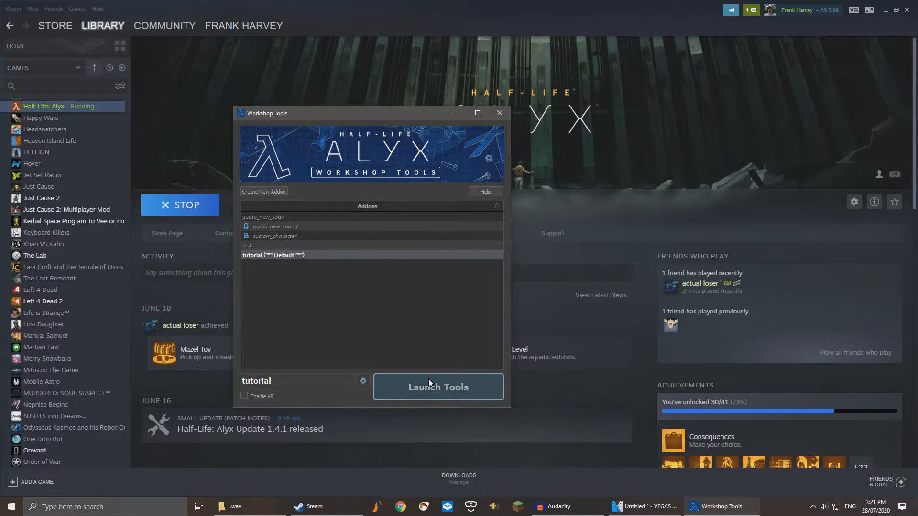
left_click(438, 387)
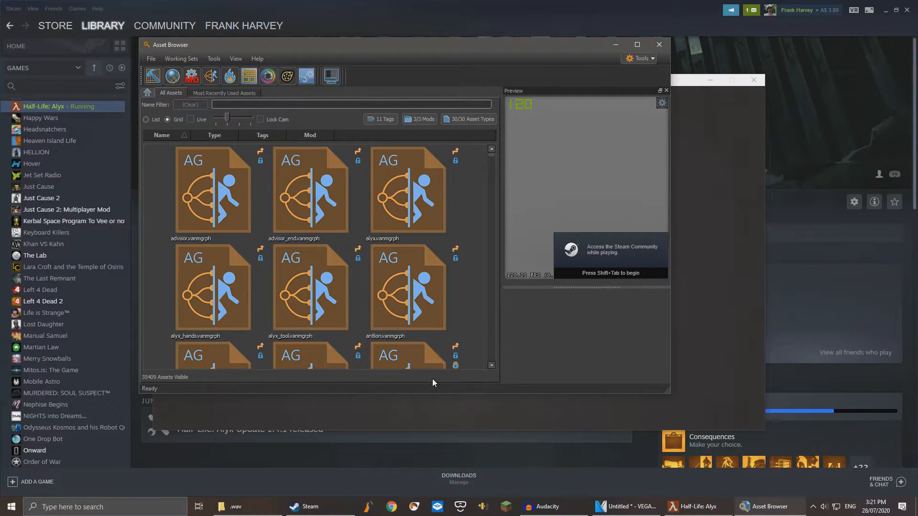
Step: Filter assets for 'toad' to check sounds/toad.vsnd, then filter for 'tutorial'
type("toad")
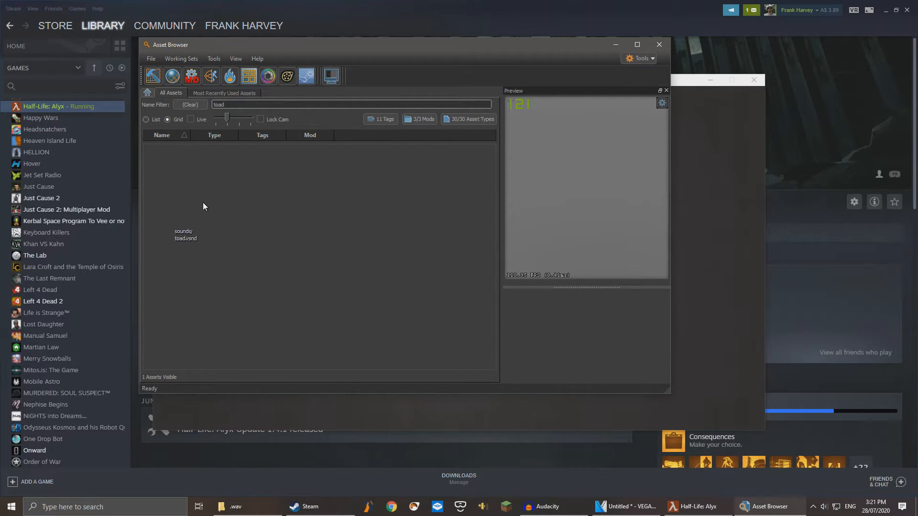
right_click(203, 206)
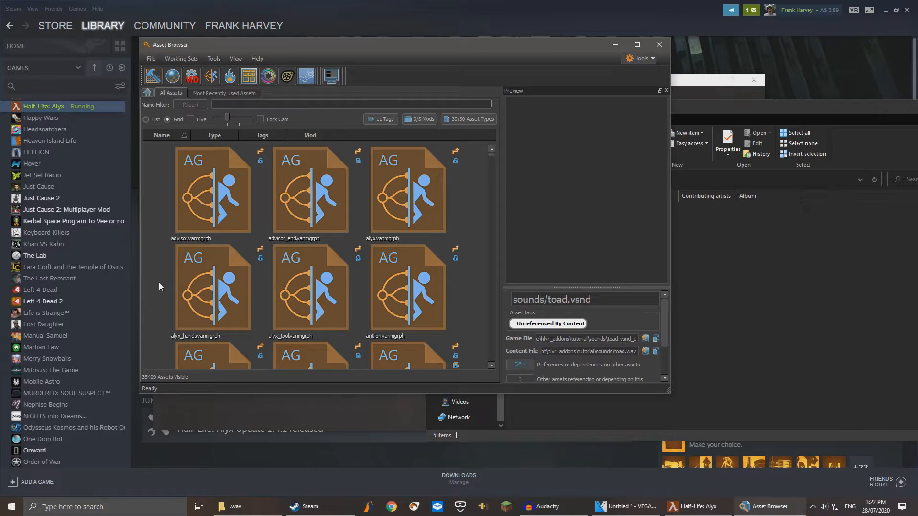
type("tutorial_sound")
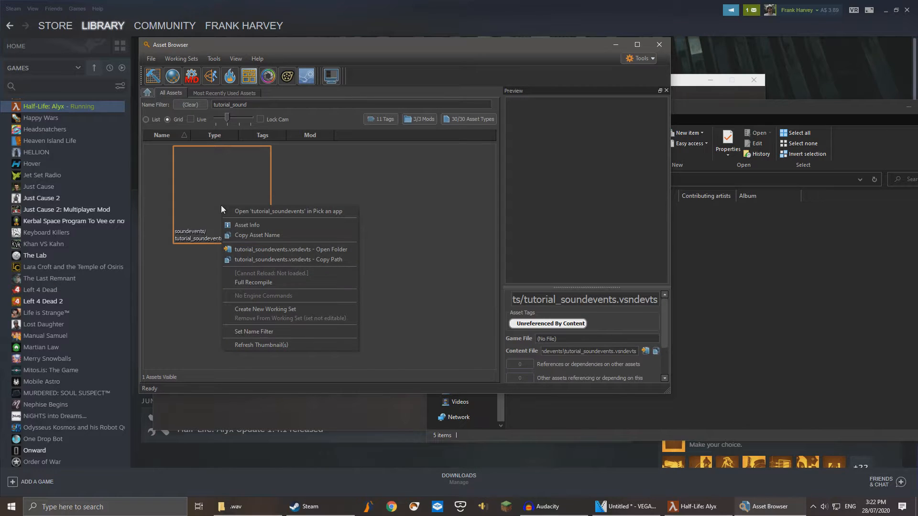
mouse_move(254, 282)
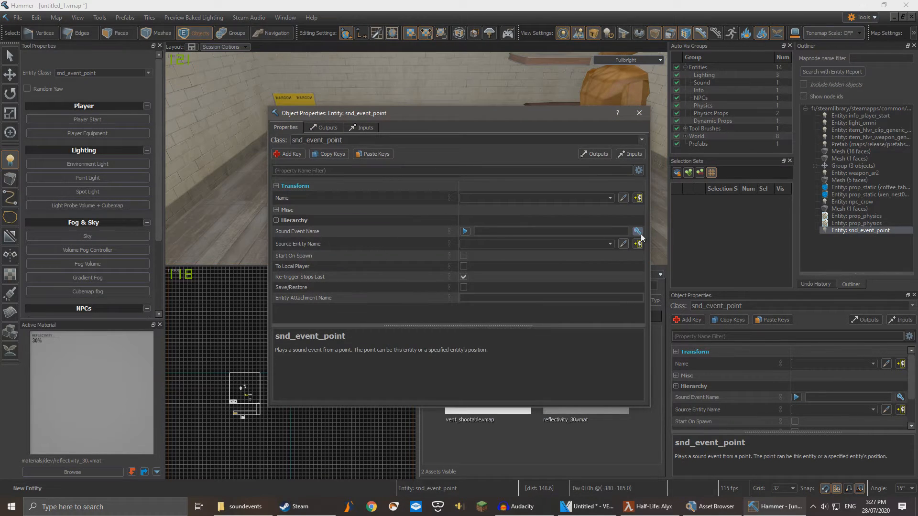
Step: Set the snd_event_point's Sound Event Name to Test.Audio and give the entity a name
left_click(638, 232)
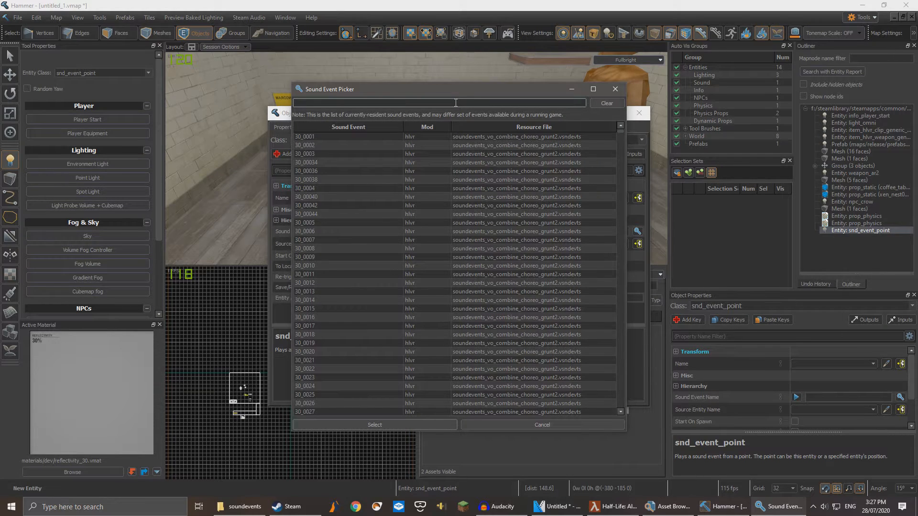
type("test.a")
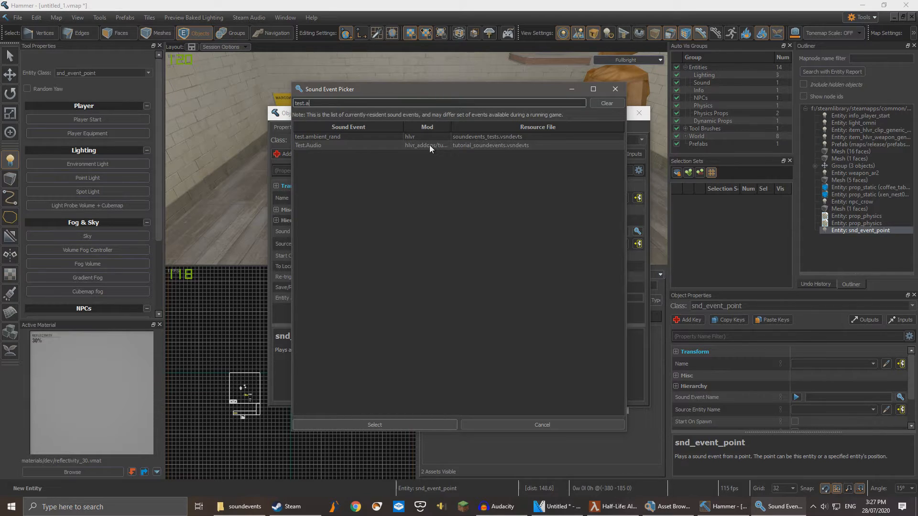
left_click(374, 425)
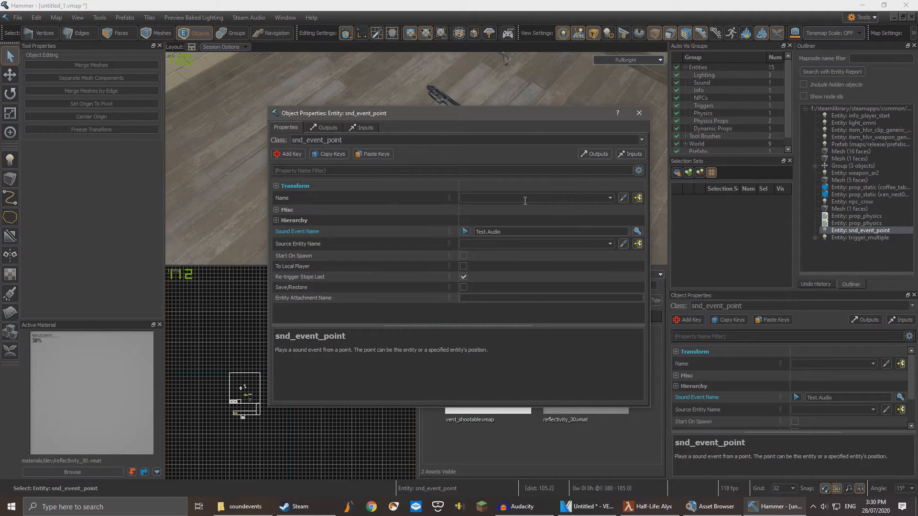
left_click(533, 198)
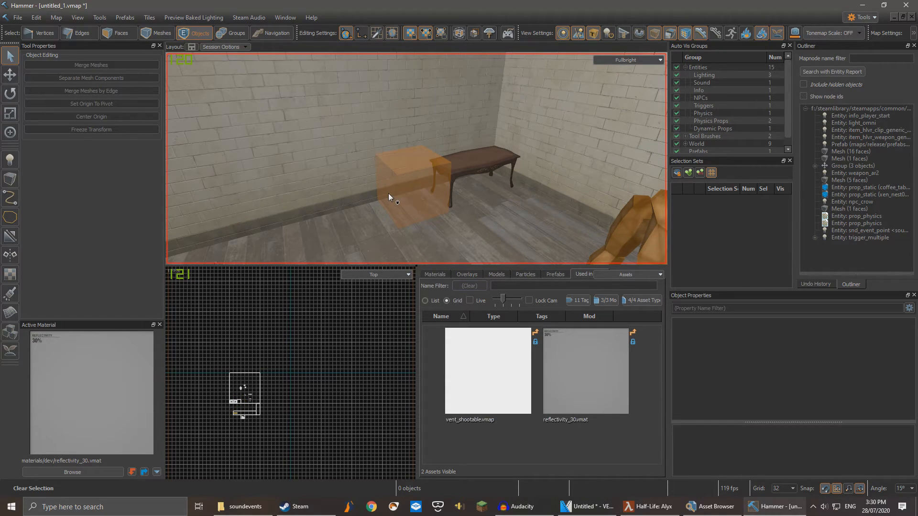
Step: Add an OnStartTouch output to the trigger_multiple, targeting 'sound' with StartSound
left_click(404, 188)
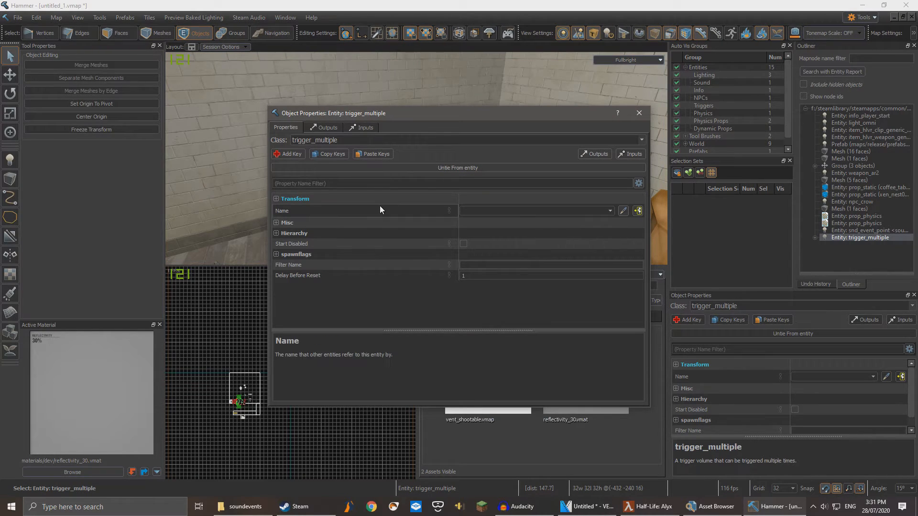
left_click(326, 128)
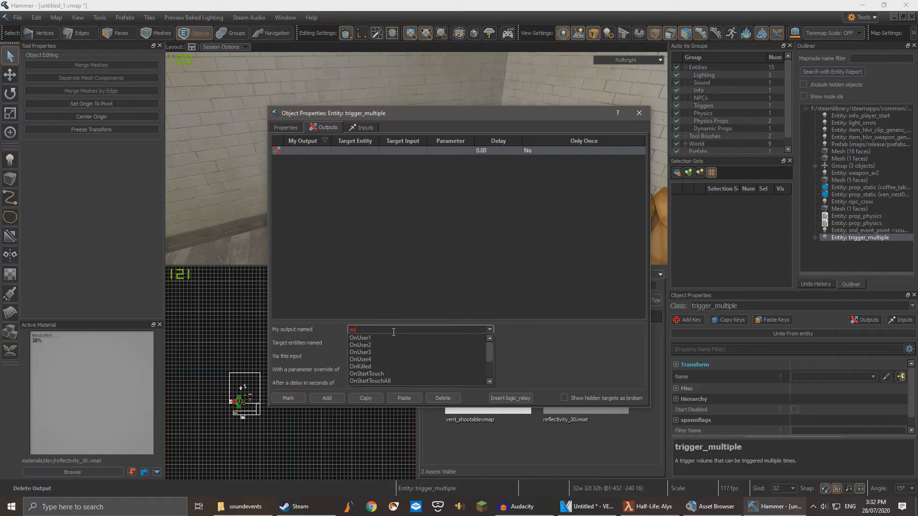
left_click(367, 374)
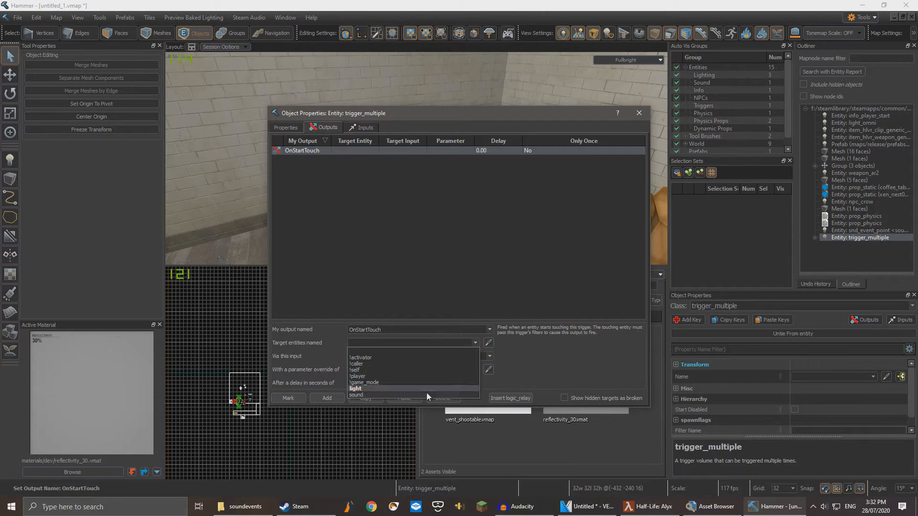
left_click(356, 394)
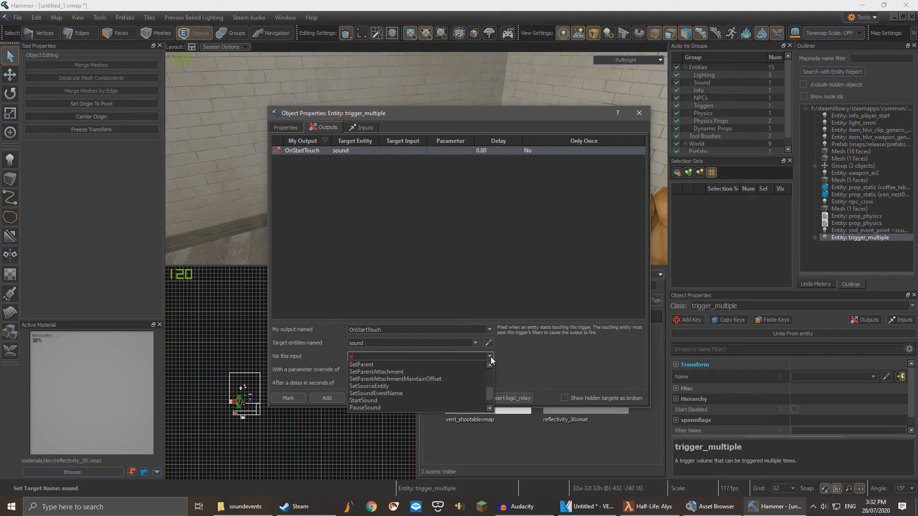
left_click(639, 112)
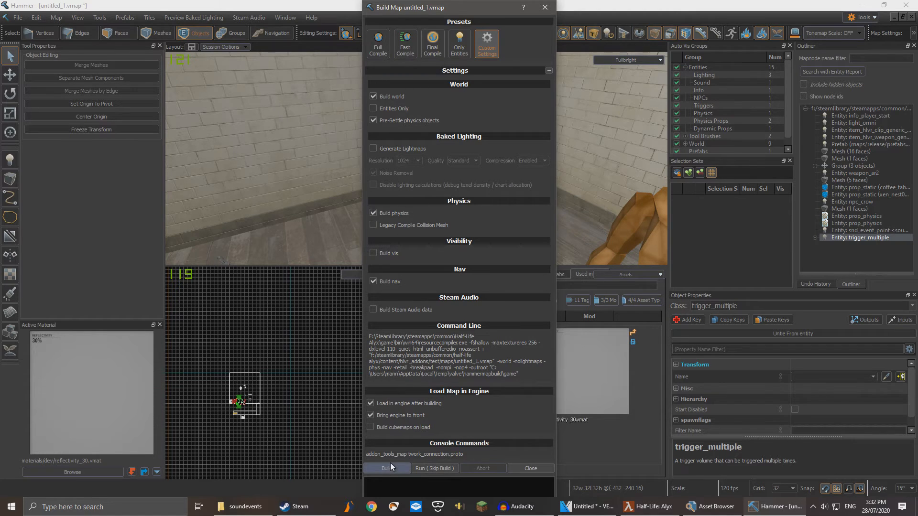
Step: Build the map with 'Load in engine after building' enabled, then view the Steam Audio baking options
left_click(388, 467)
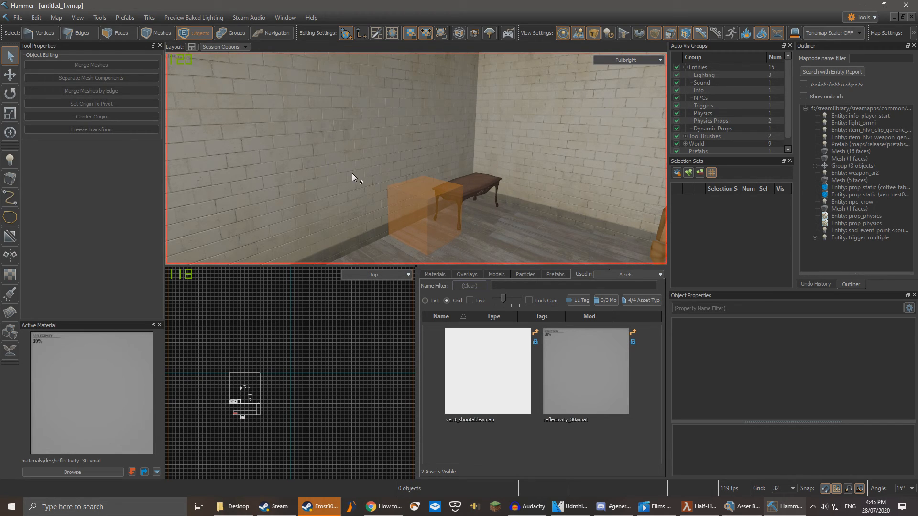
left_click(248, 17)
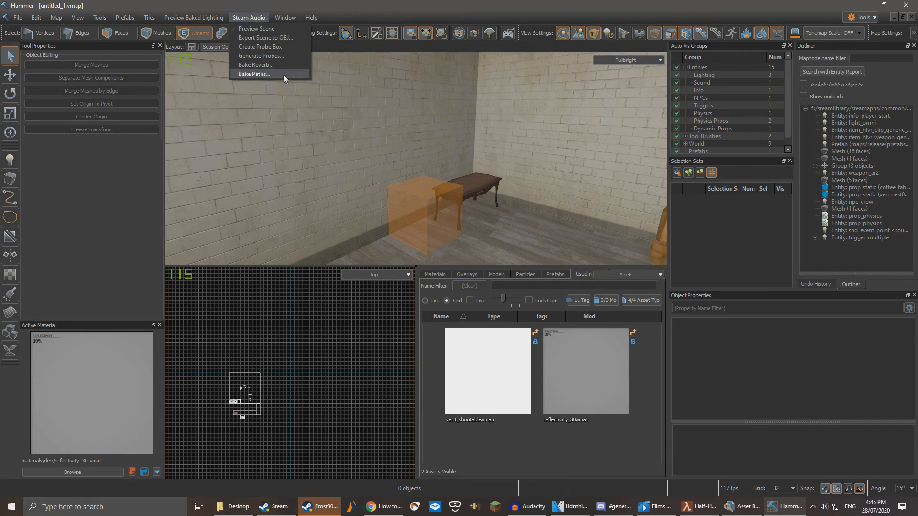